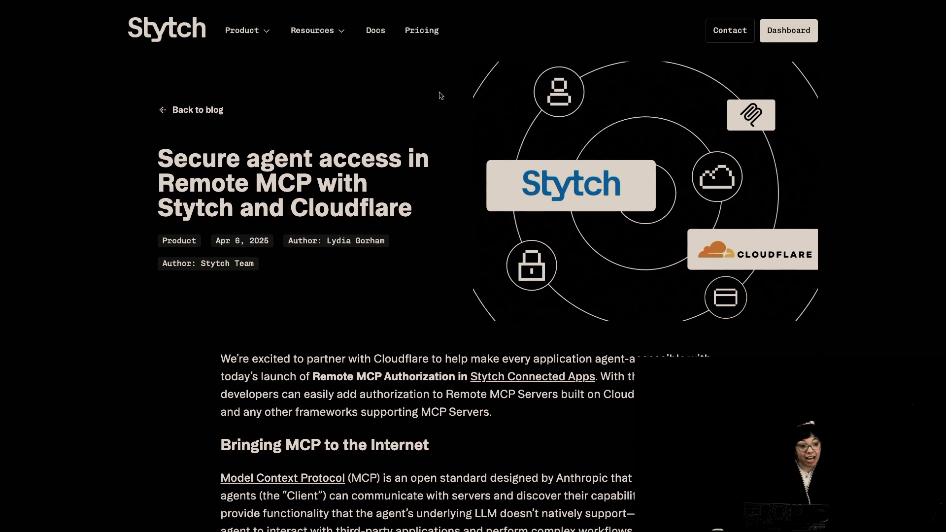
Step: Bring the mcp-stytch-consumer-todo-list README's Set up section into view on GitHub
scroll(down, 3)
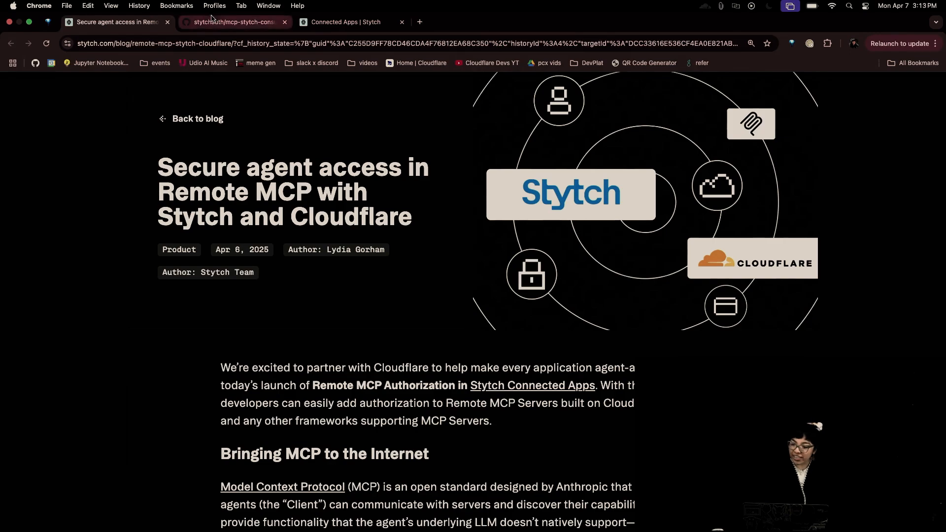
click(235, 22)
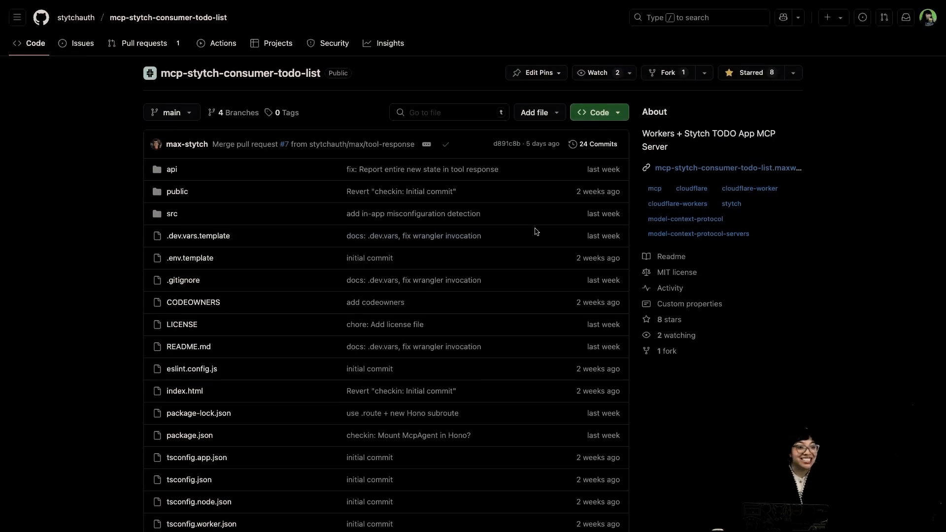
scroll(down, 3)
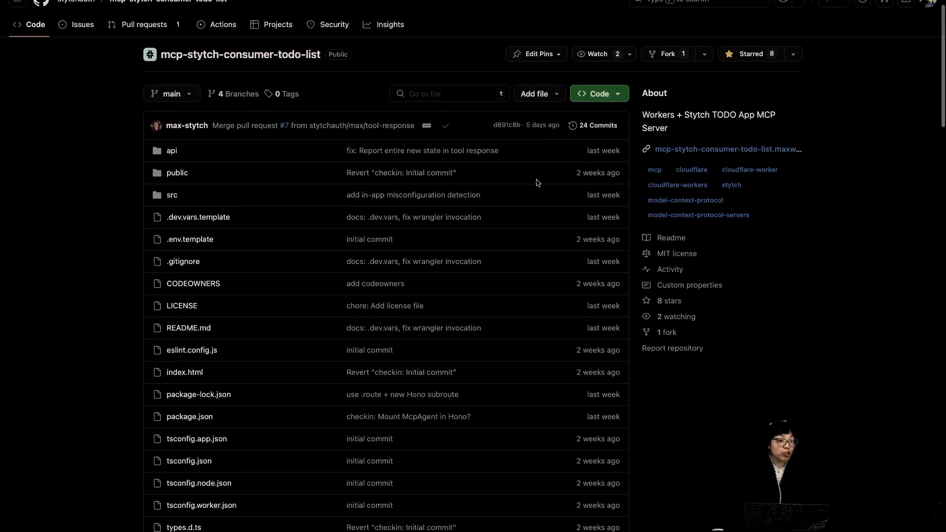
scroll(down, 3)
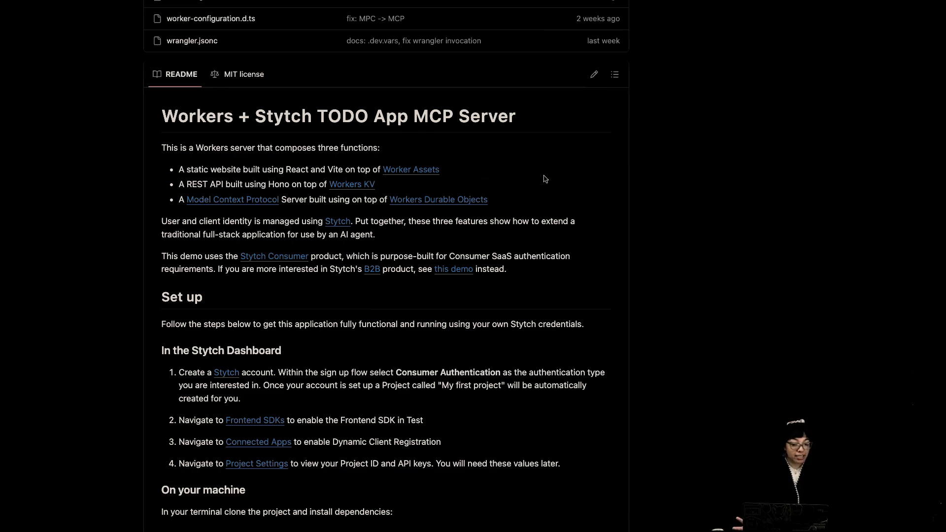
mouse_move(275, 278)
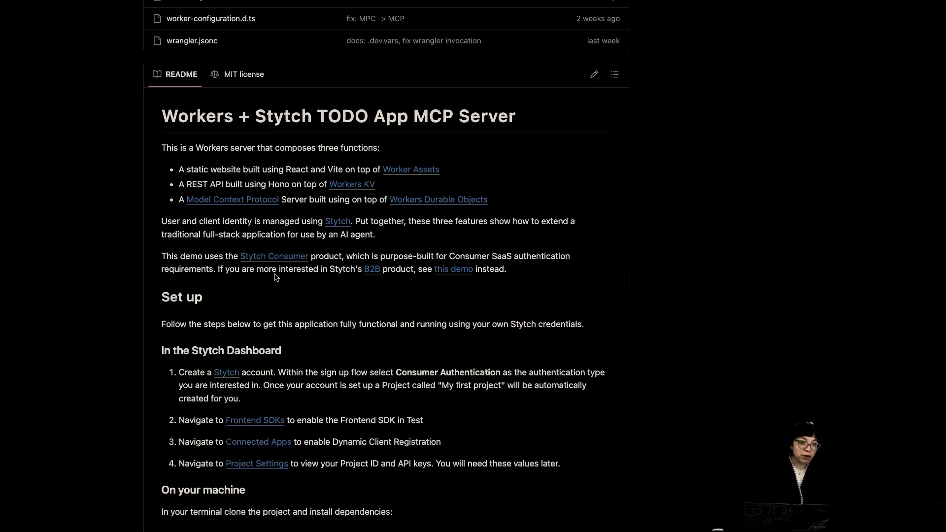
mouse_move(380, 242)
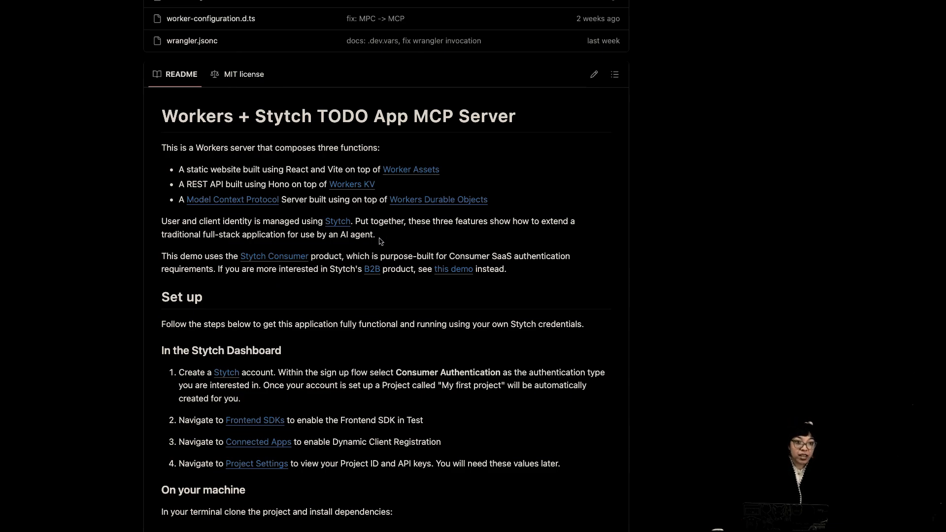
mouse_move(378, 256)
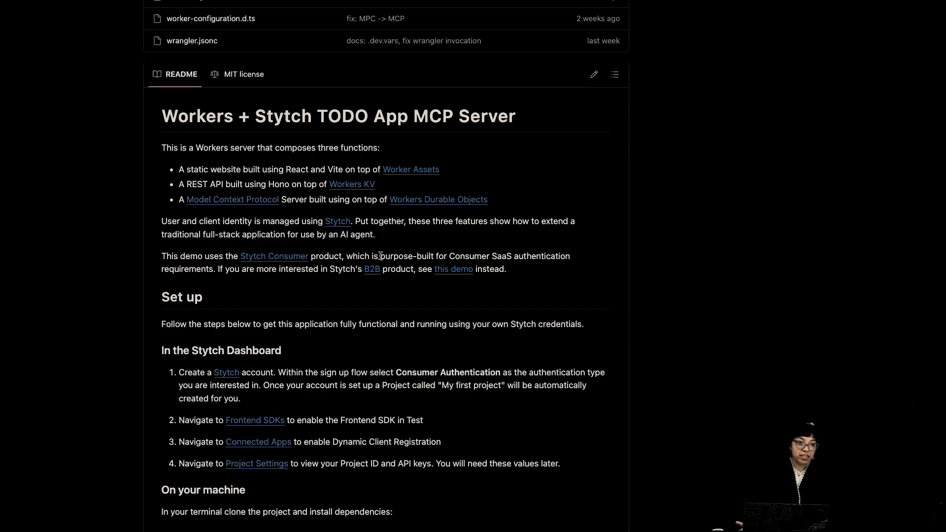
mouse_move(441, 288)
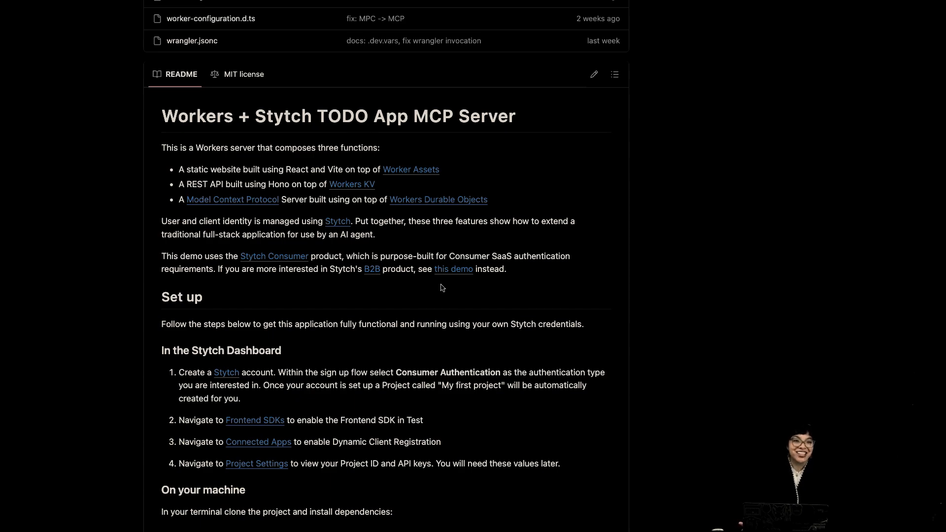
mouse_move(581, 277)
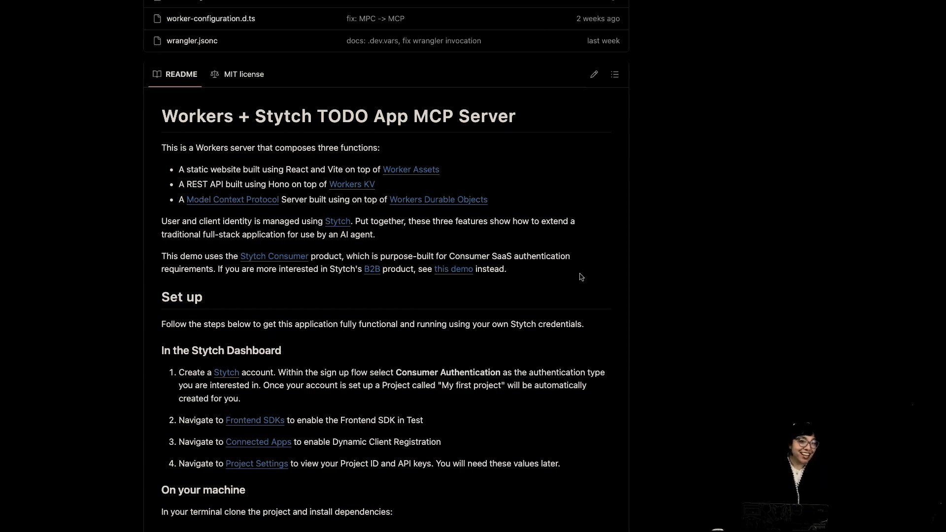
mouse_move(289, 346)
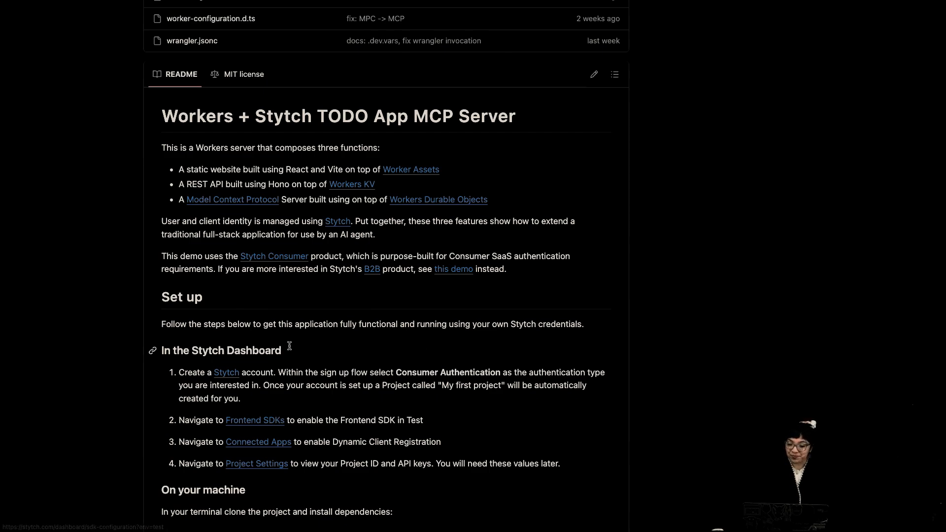
scroll(down, 3)
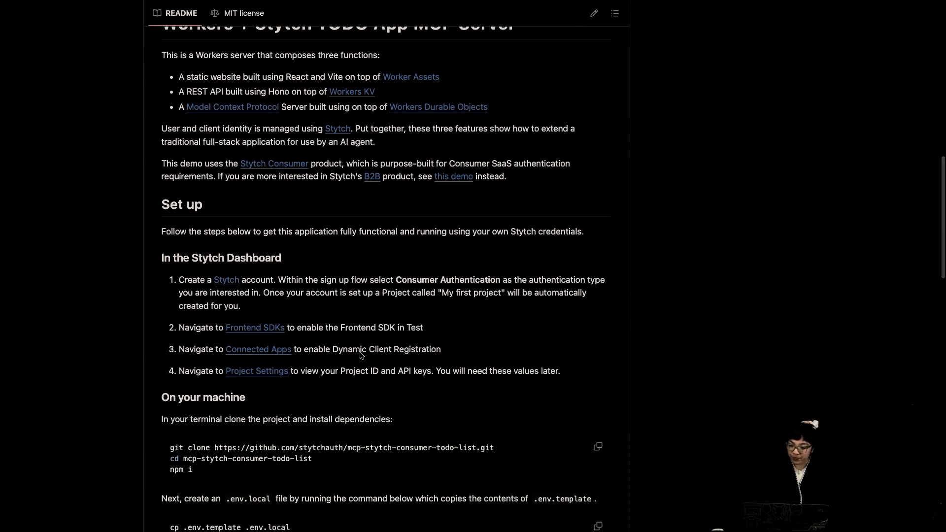
scroll(down, 3)
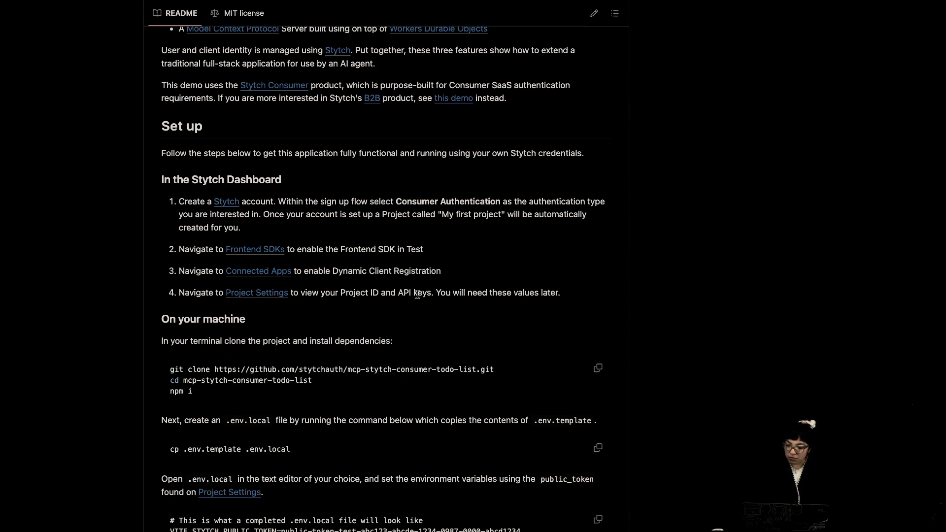
mouse_move(363, 199)
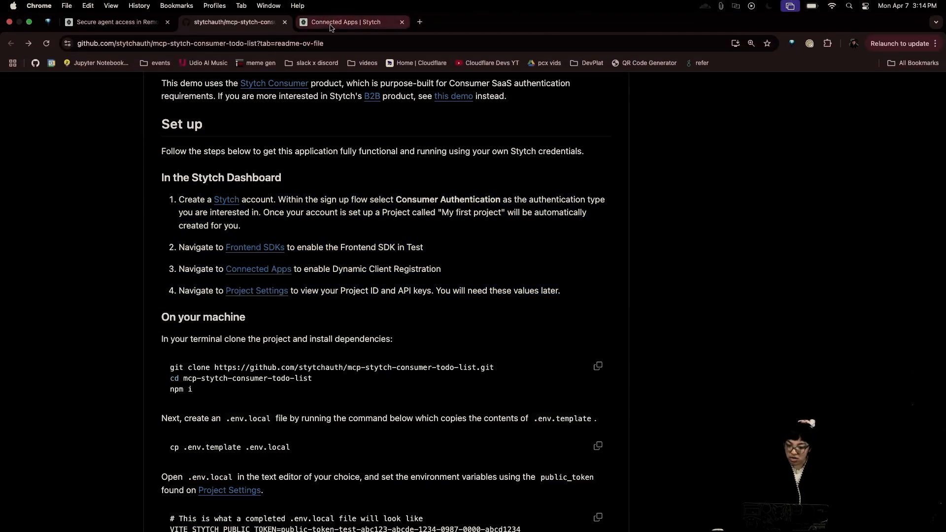
Step: Create the Stytch project mcp-video with Consumer Authentication selected
click(343, 22)
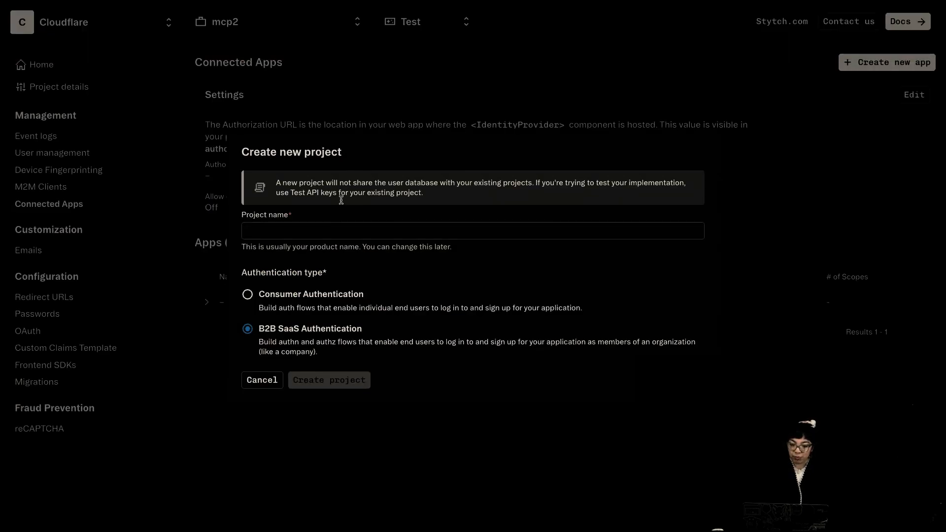
text(mcp=vd)
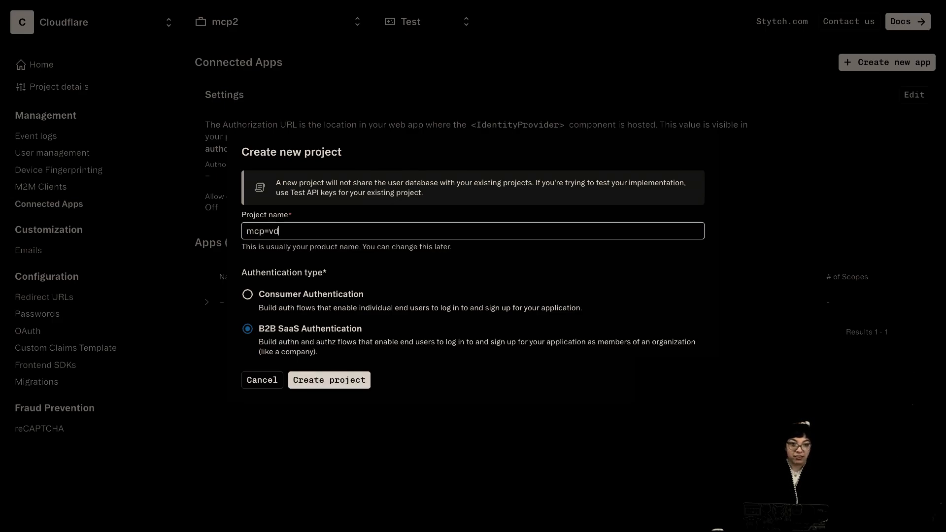
text(i)
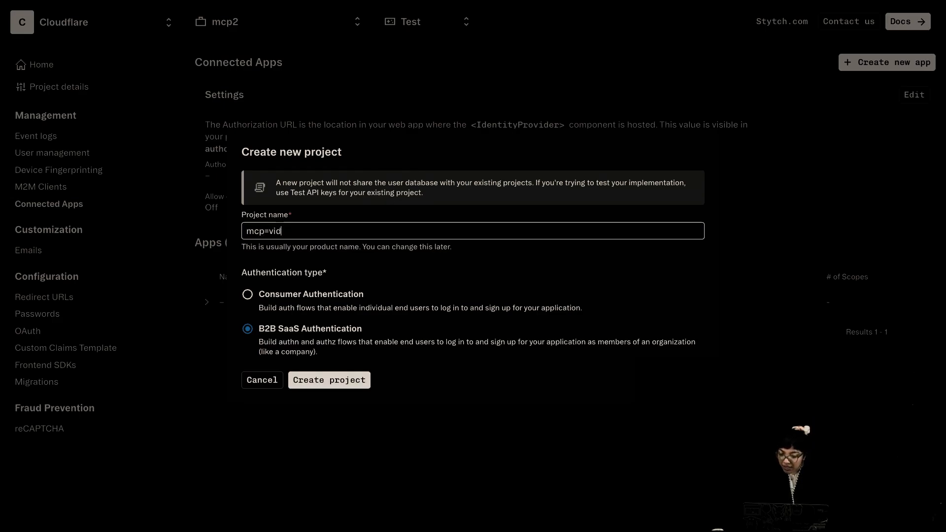
text(mcp-video)
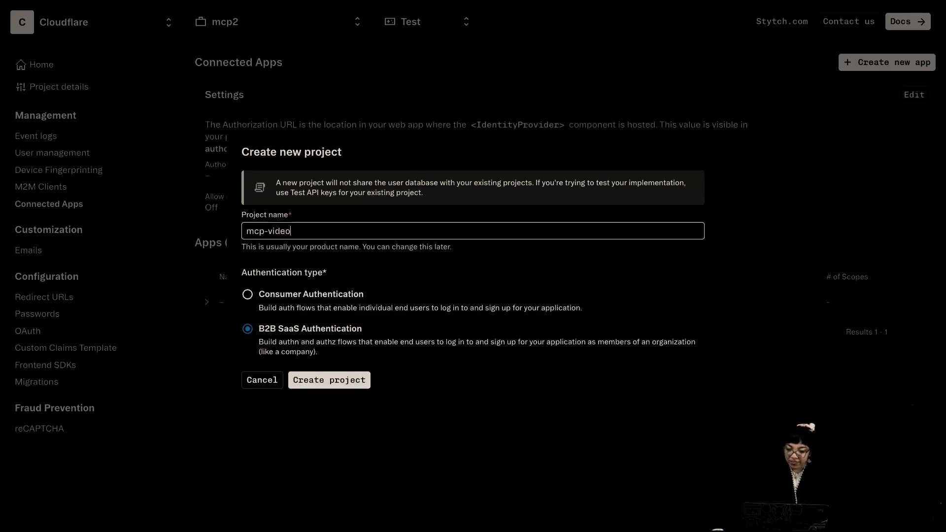
click(247, 295)
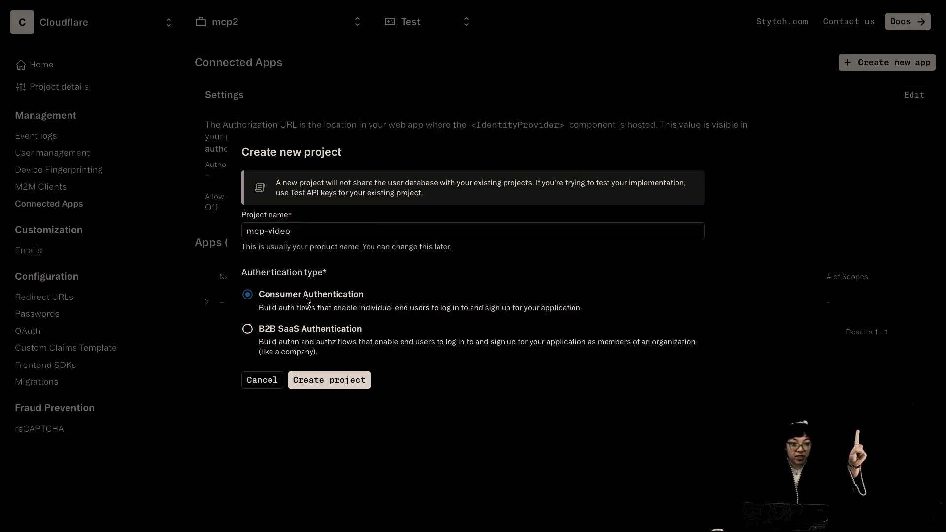
mouse_move(353, 363)
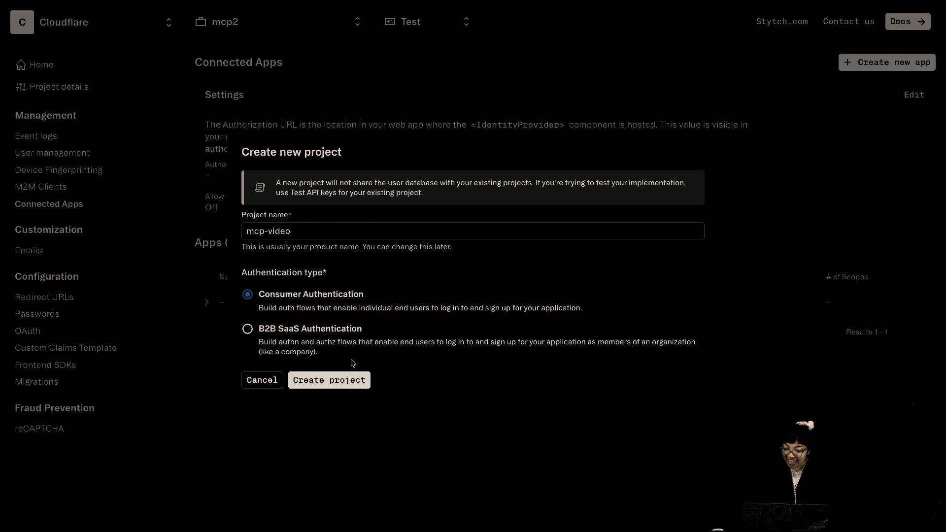
click(329, 381)
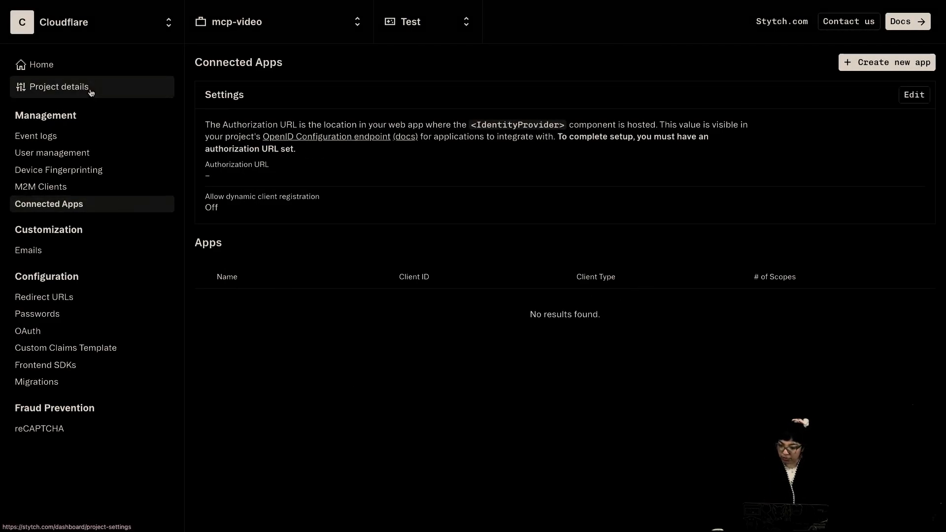
Step: Show the mcp-video Project ID & API keys in the Stytch Dashboard
click(60, 86)
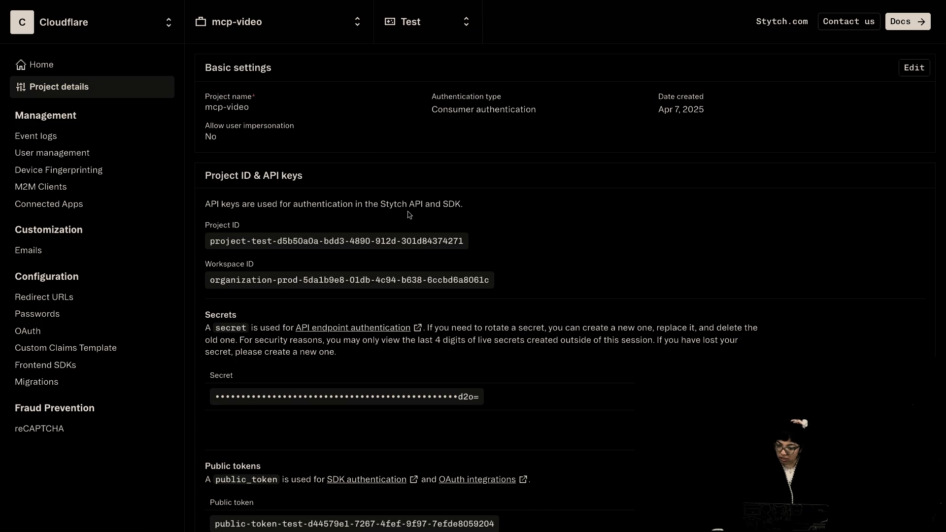
click(278, 22)
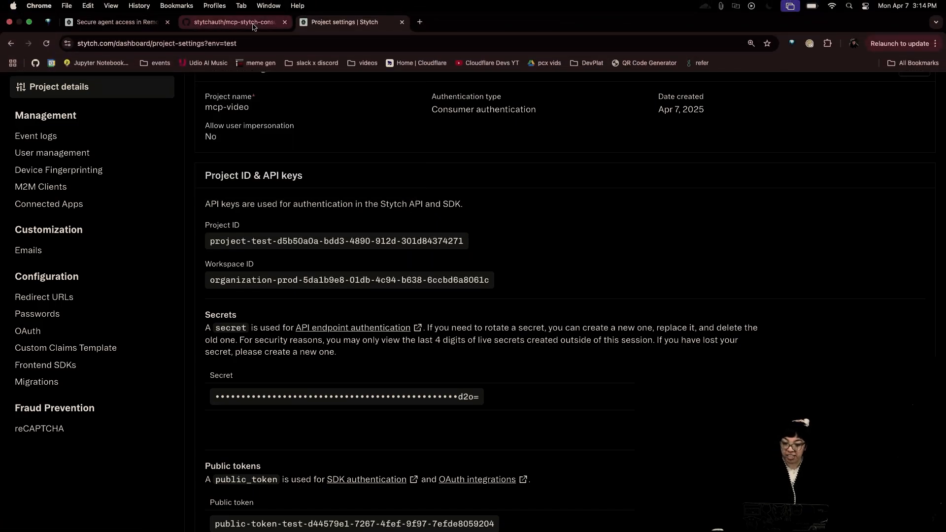
mouse_move(236, 23)
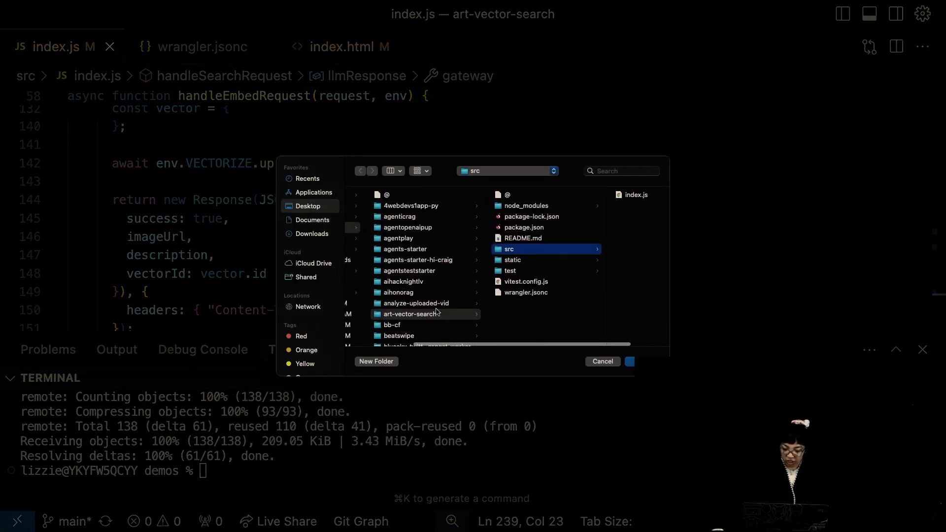
Step: Browse to the mcp-stytch-consumer-todo-list folder in the Open Folder dialog
scroll(down, 3)
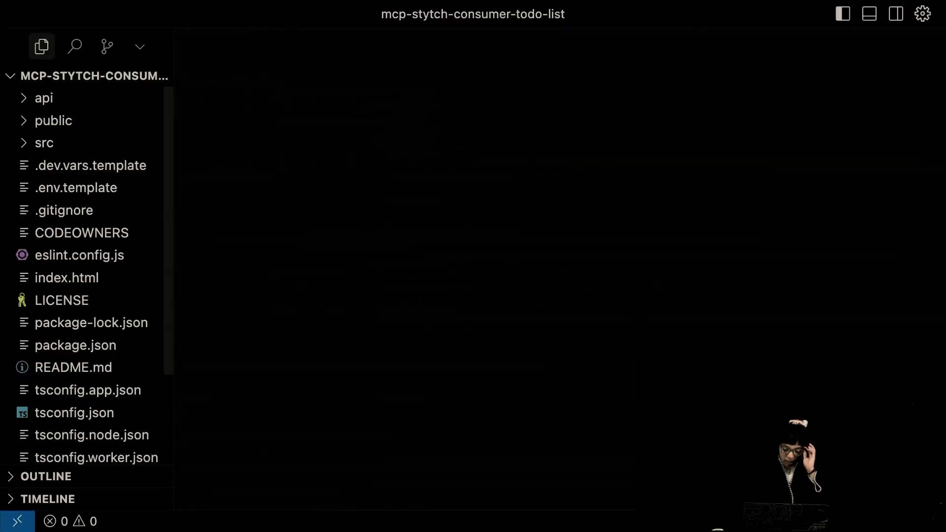
Step: Start a new terminal in the project for running npm i
click(215, 6)
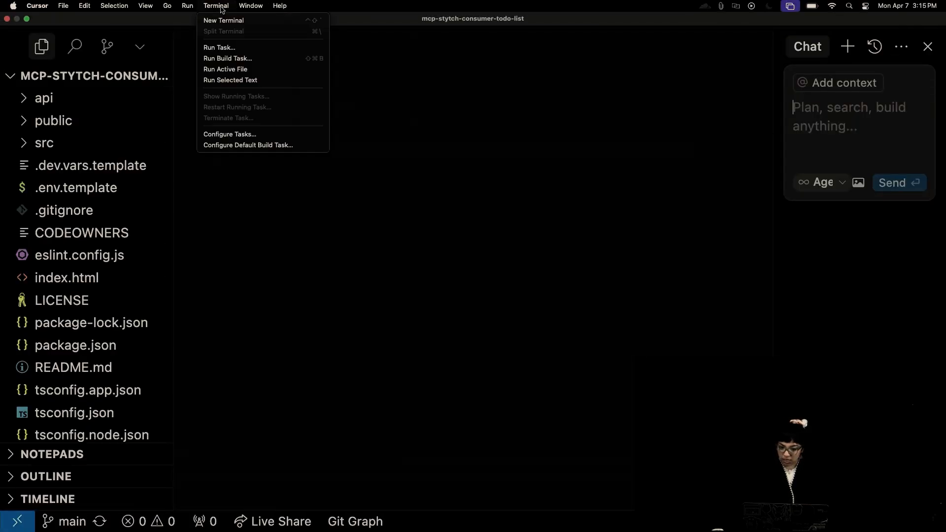
click(223, 20)
text(npm i)
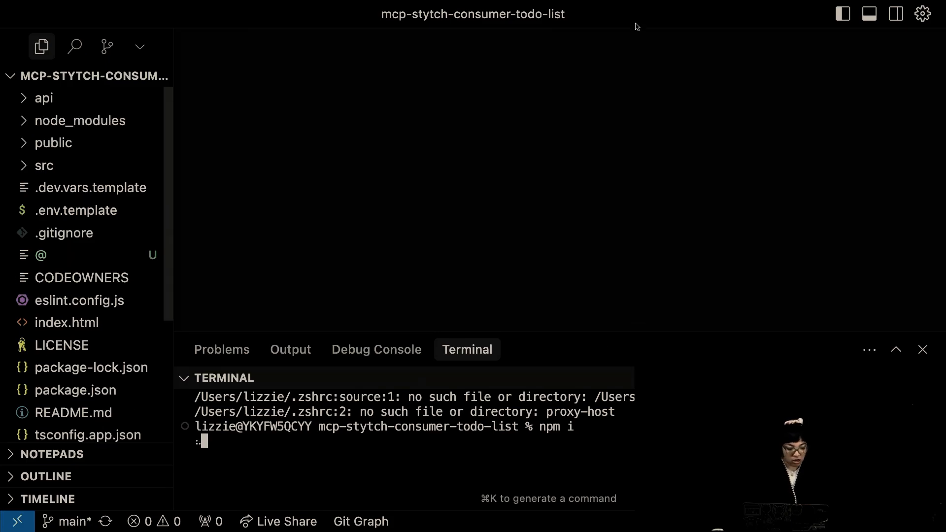
mouse_move(685, 95)
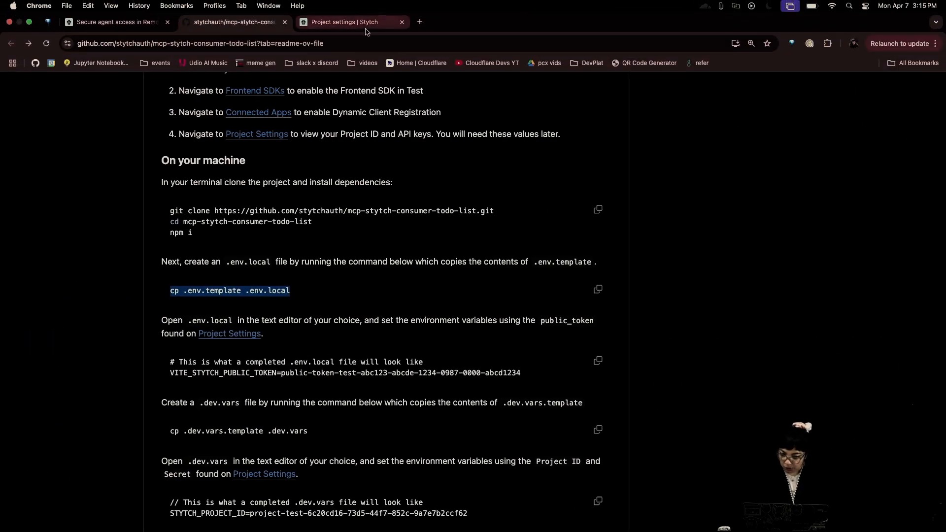
mouse_move(350, 22)
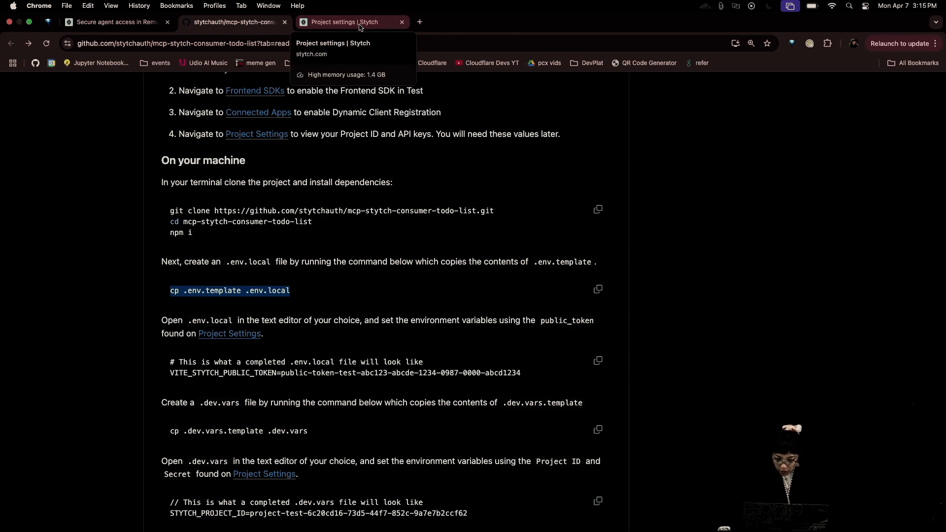
Step: Replace the .env.local placeholder with the Stytch public token and return to the README's next step
click(338, 21)
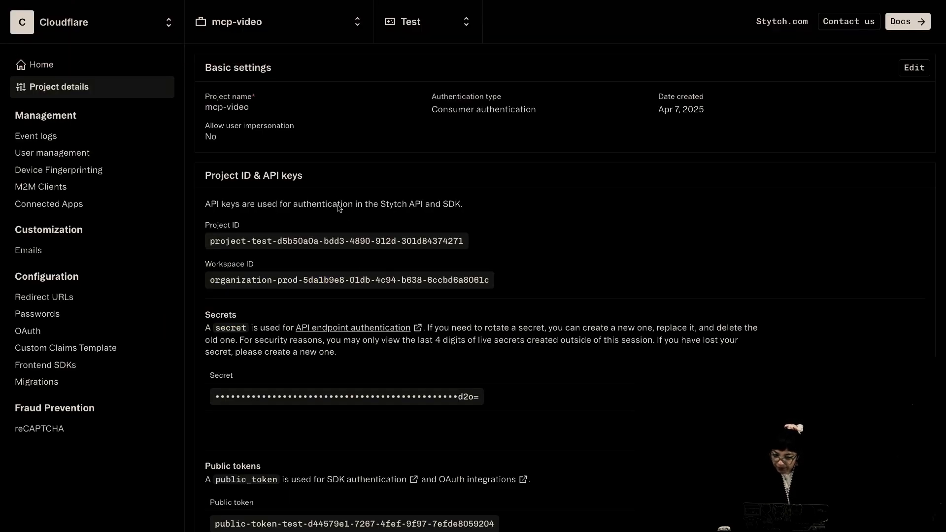
scroll(down, 3)
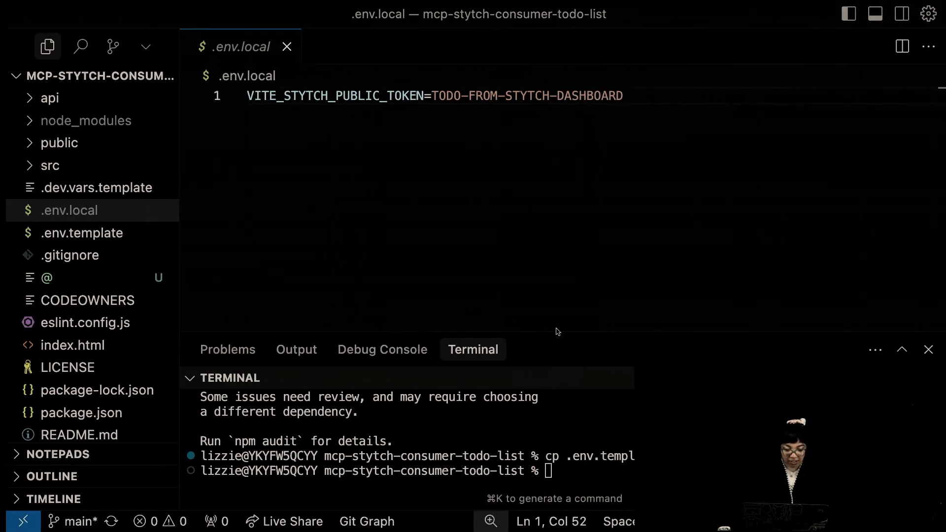
double_click(583, 96)
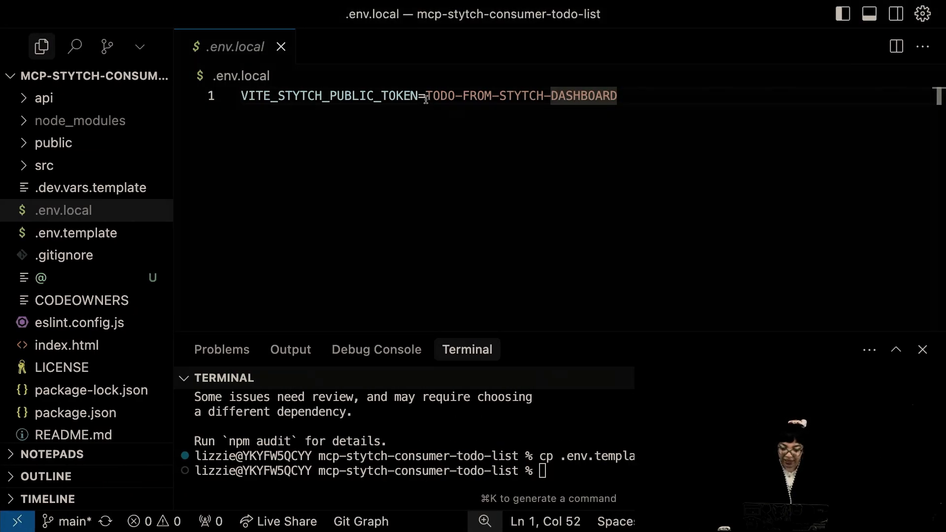
text(public-token-test-d44579e1-7267-4fef-9f97-7efde8059204)
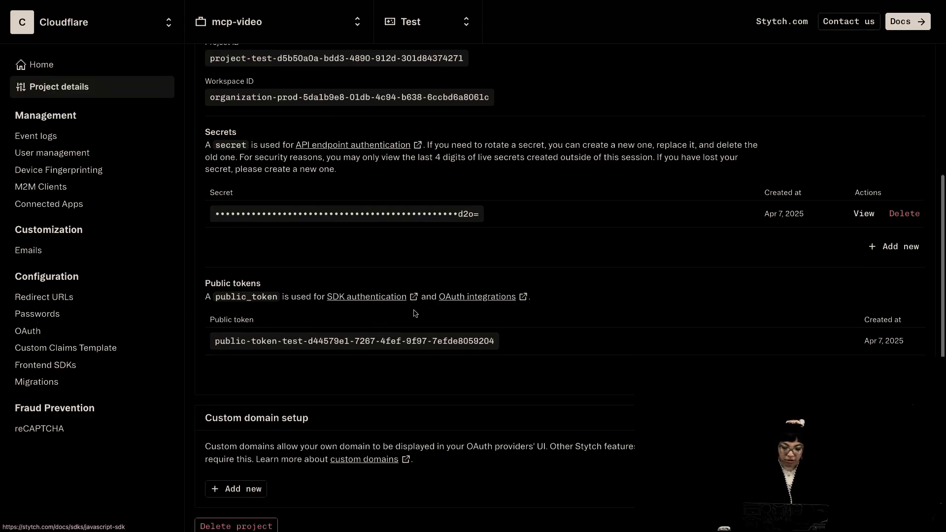
click(234, 9)
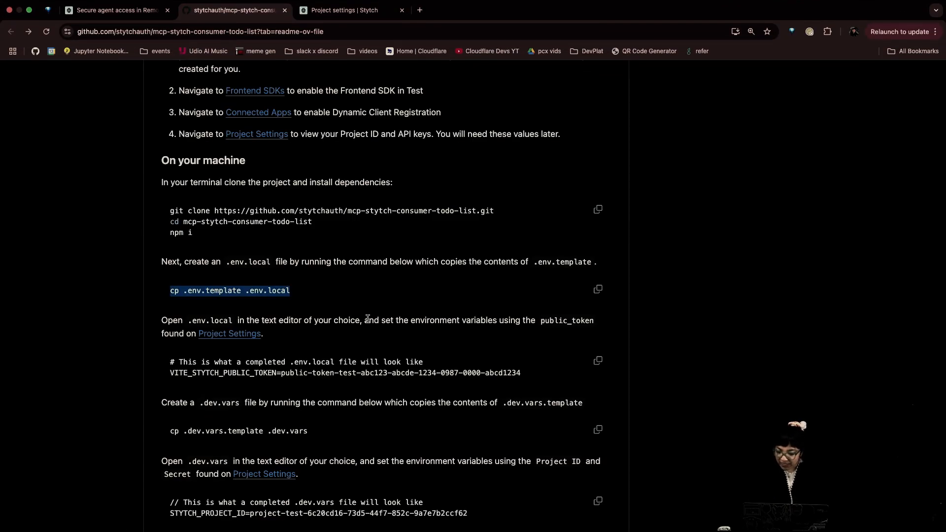
scroll(down, 3)
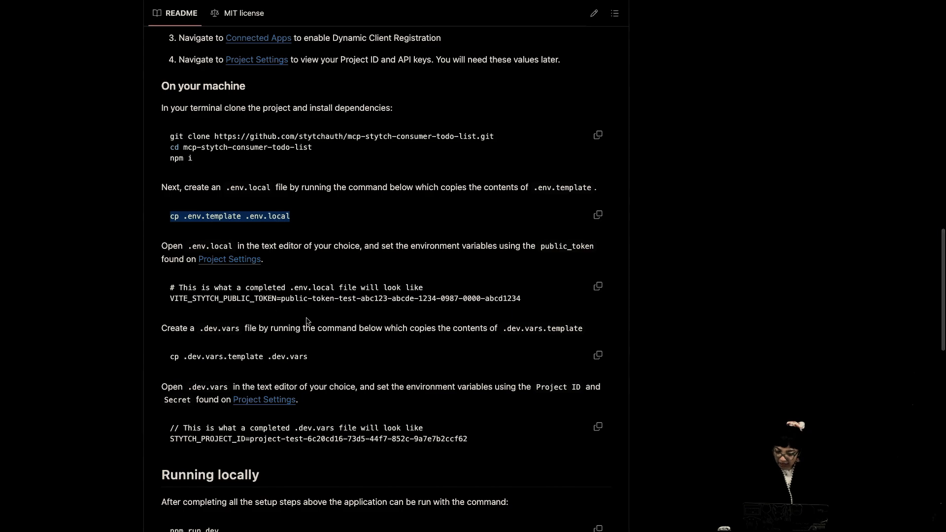
Step: Copy .dev.vars.template to .dev.vars and open it for the Stytch project ID and secret
double_click(237, 357)
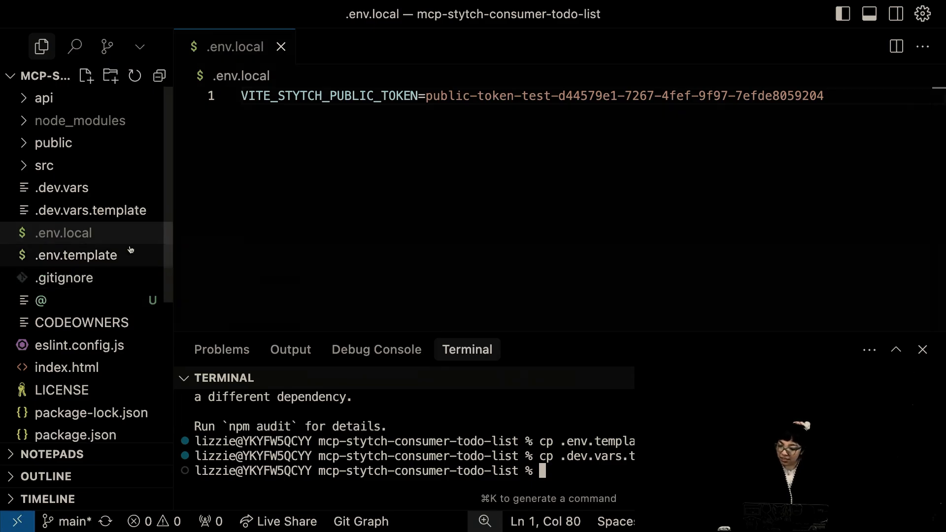
click(61, 187)
text(STYTCH_SEC)
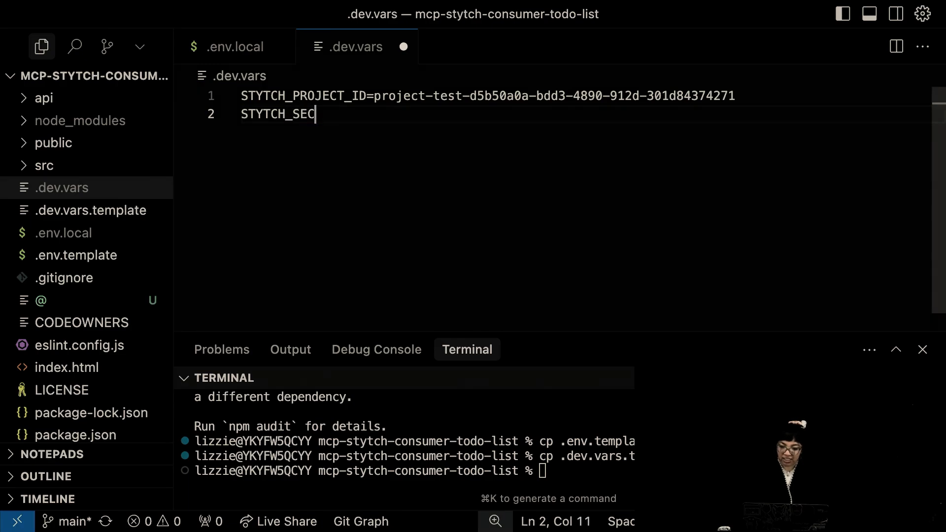
click(236, 46)
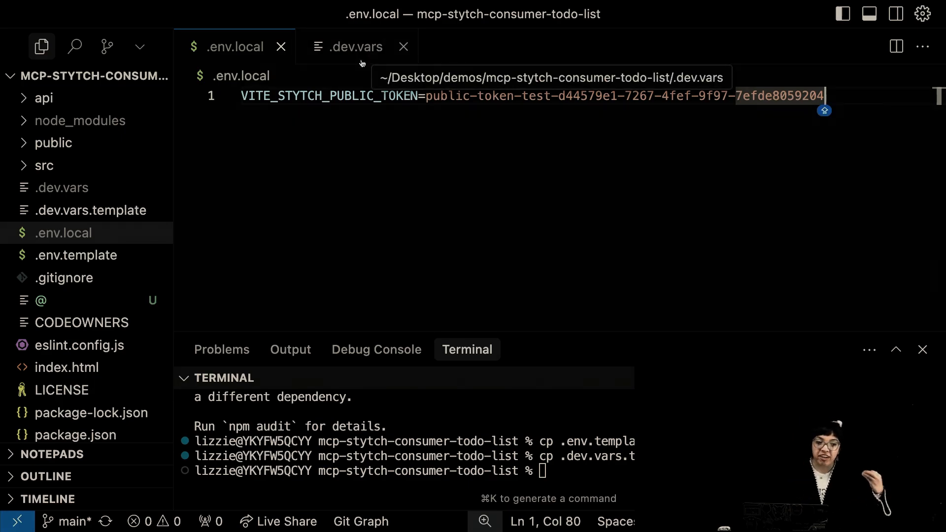
mouse_move(433, 130)
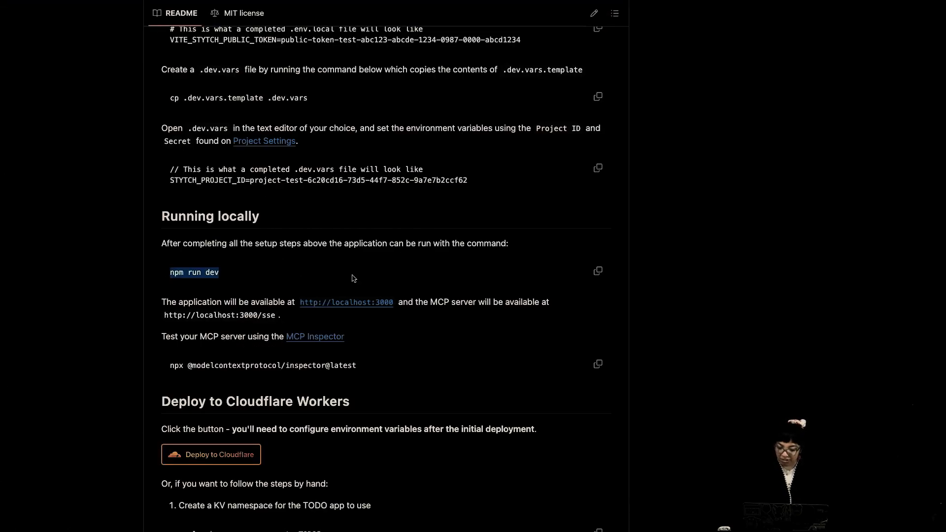
Step: Grab npm run dev from the README and switch to the locally running TODO app
click(453, 22)
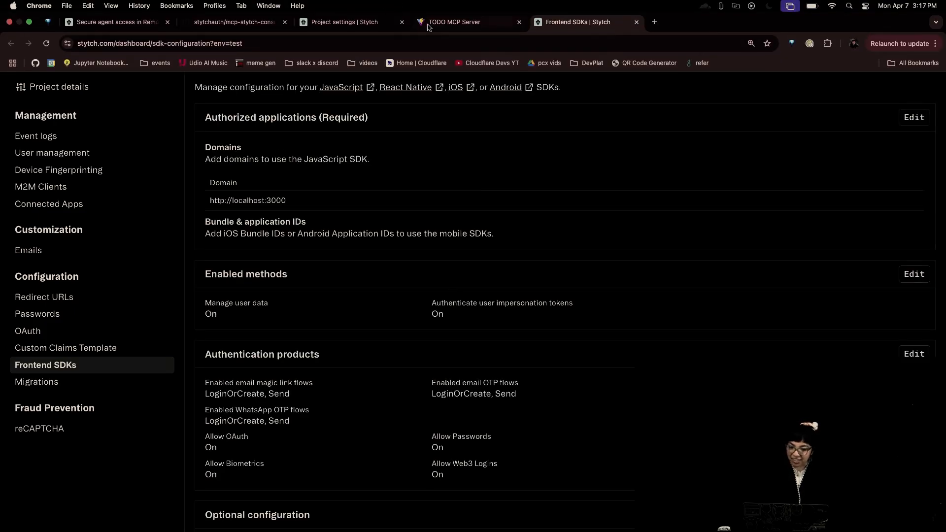
click(464, 21)
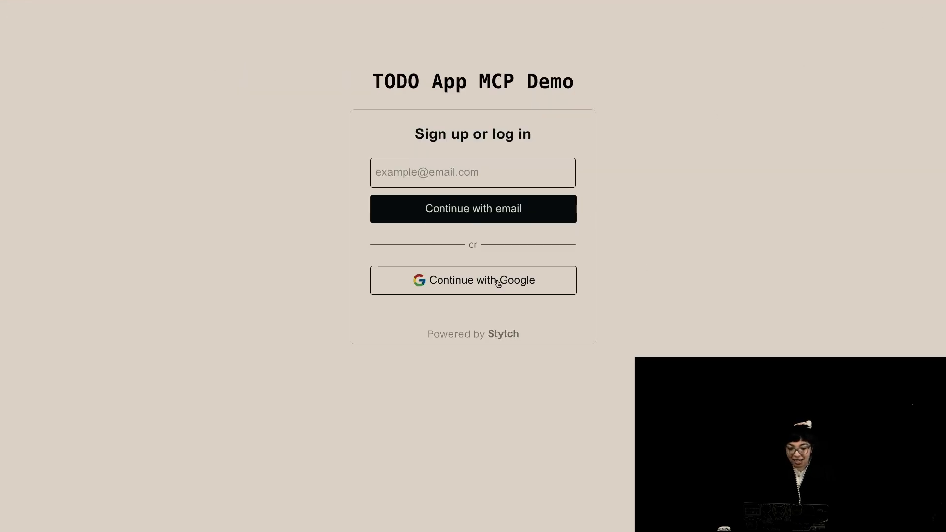
Step: Sign in to the TODO App MCP Demo with a Google account
click(472, 280)
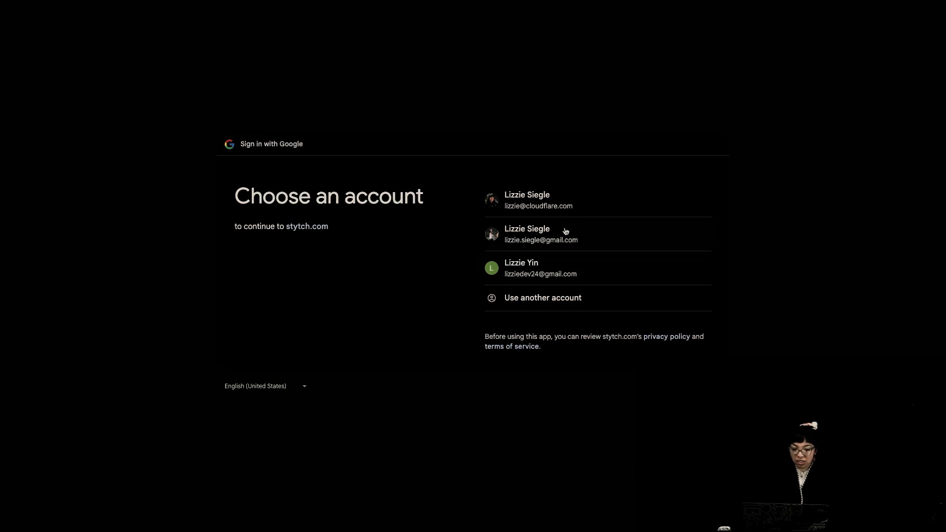
click(537, 199)
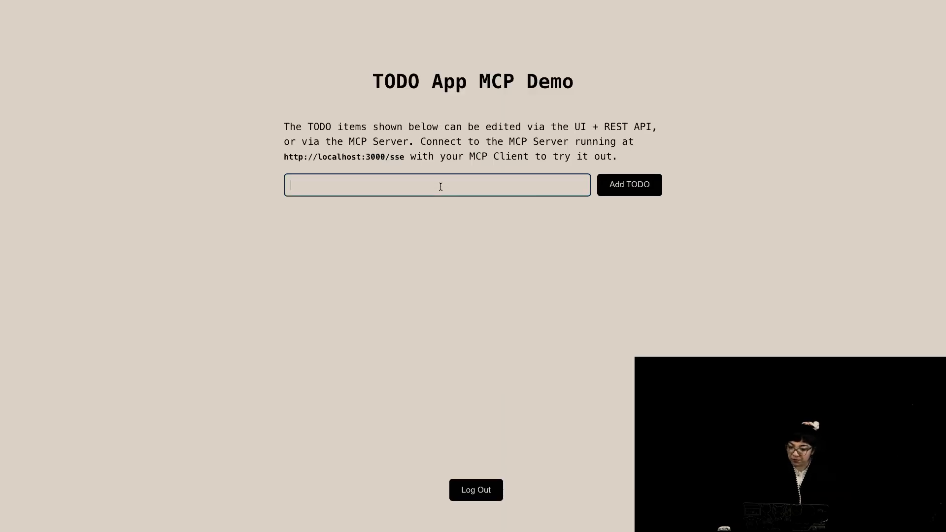
mouse_move(541, 152)
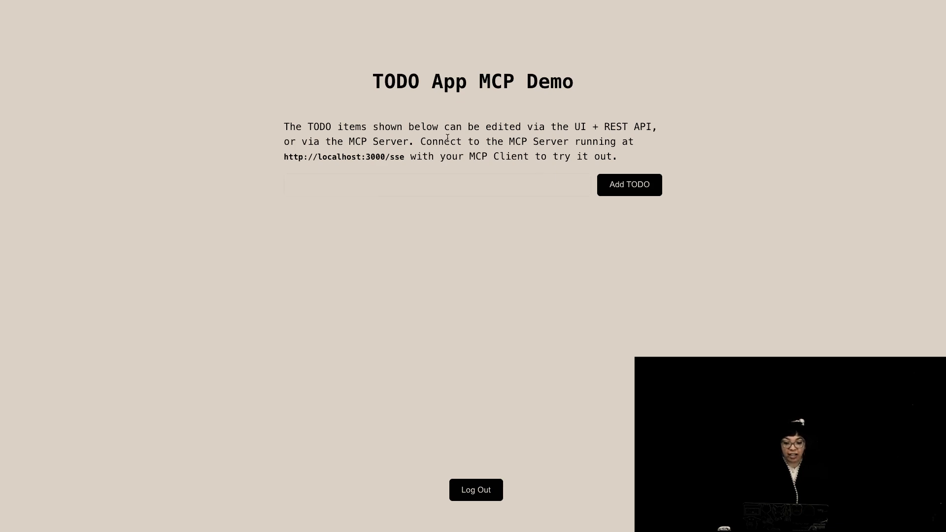
mouse_move(479, 204)
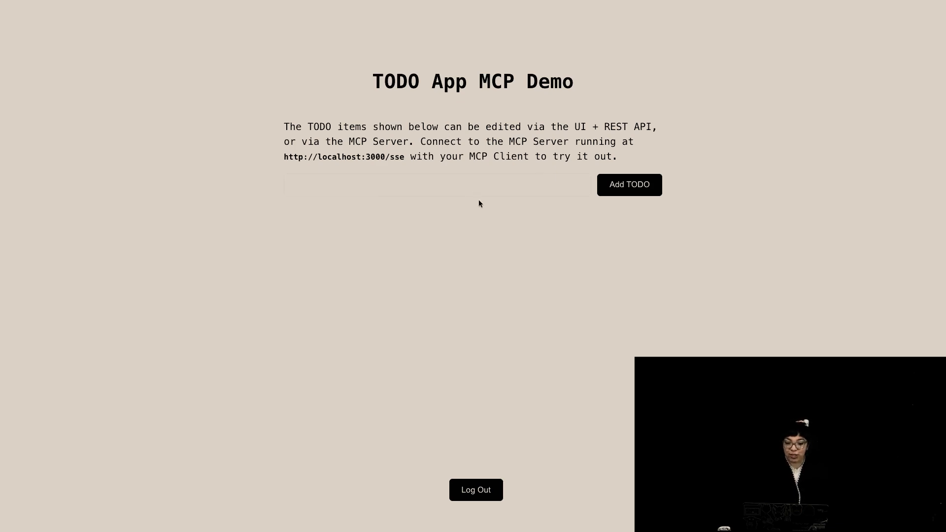
mouse_move(538, 293)
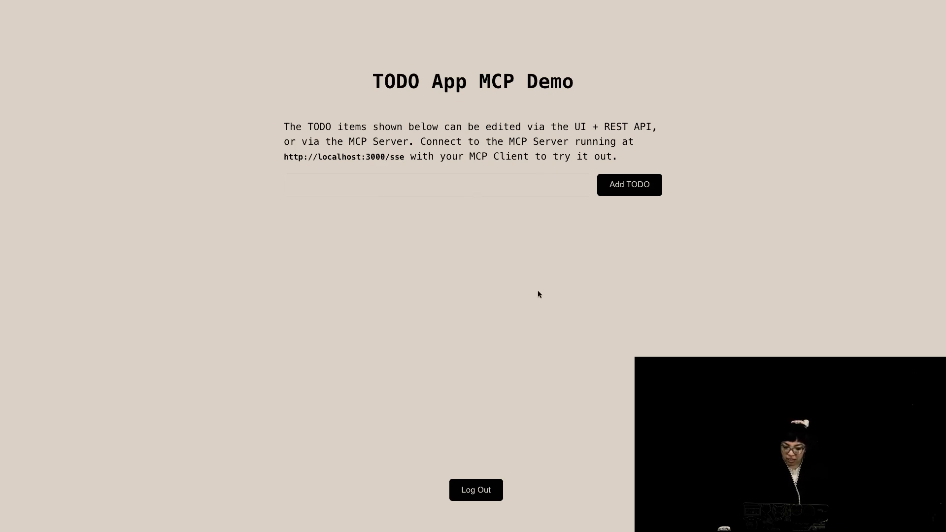
Step: Add the TODO items 'make MCP video' and 'call mom' to the list
click(435, 184)
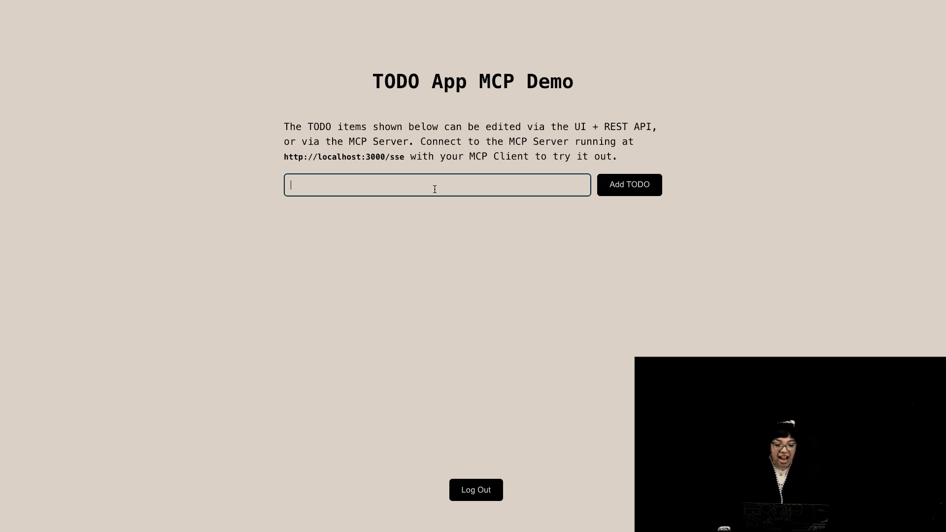
text(make M)
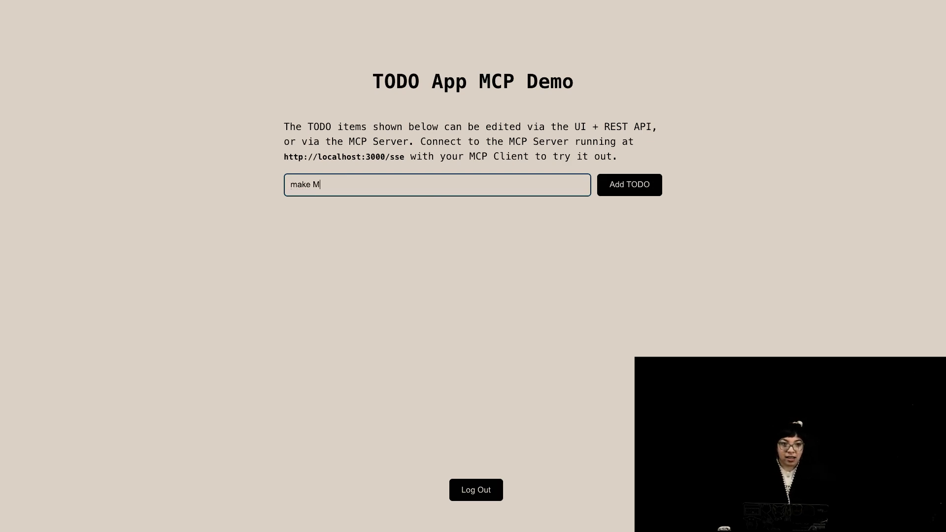
click(628, 185)
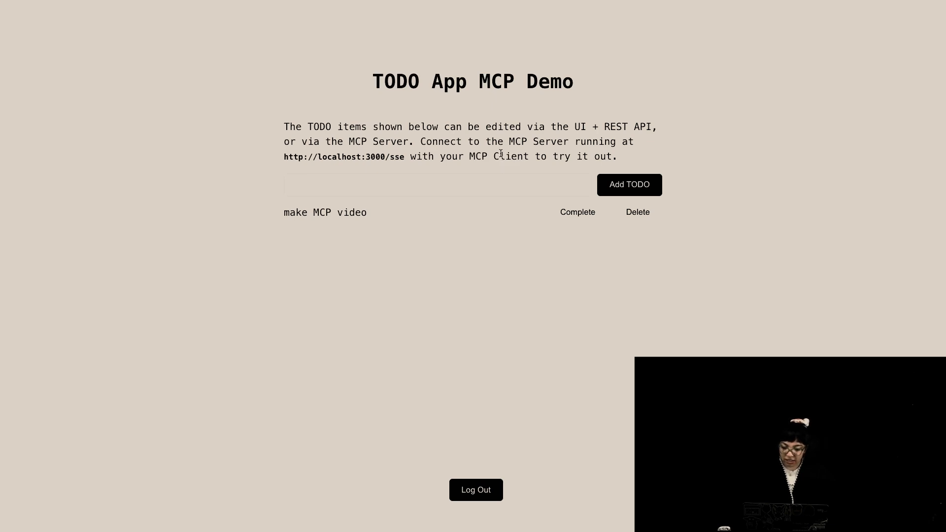
mouse_move(433, 248)
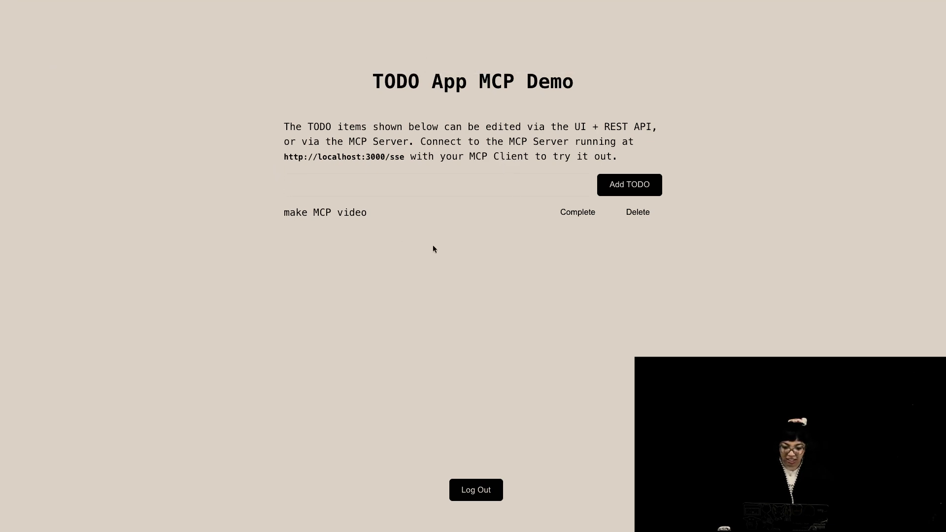
text(call mo)
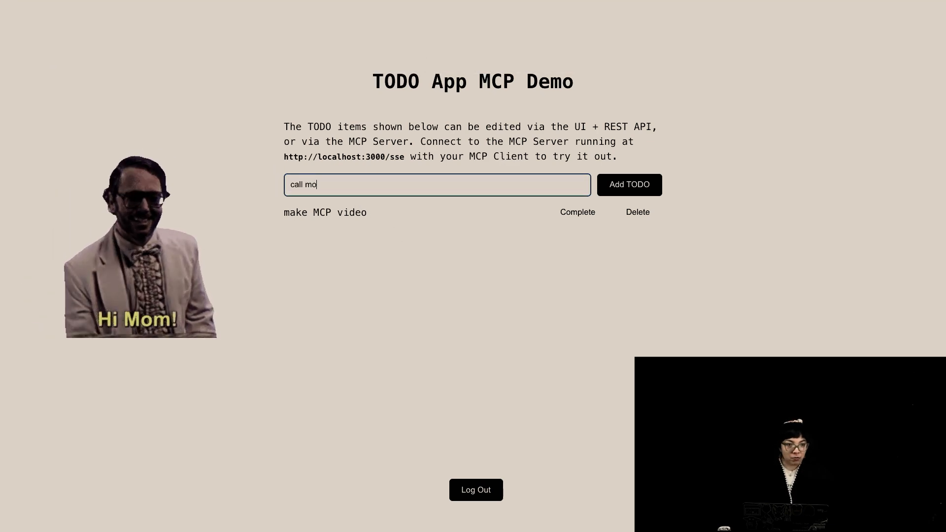
click(629, 184)
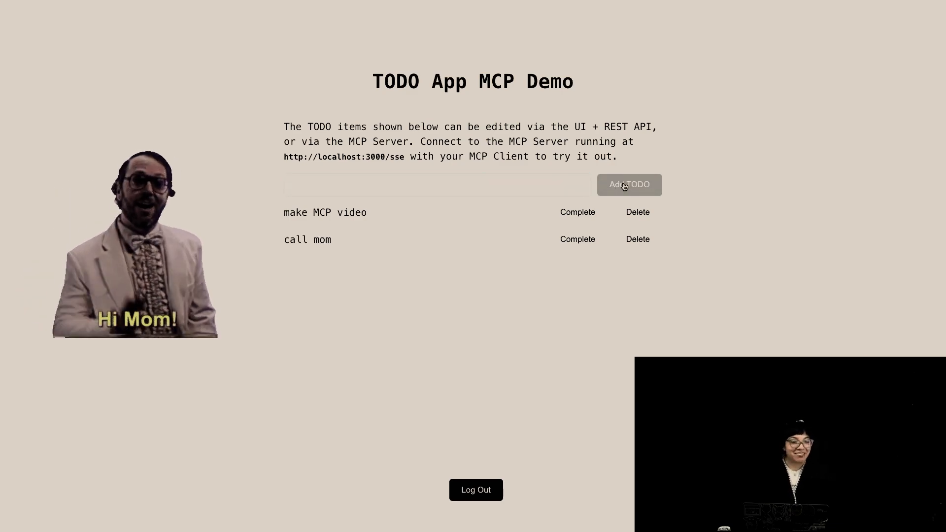
mouse_move(631, 295)
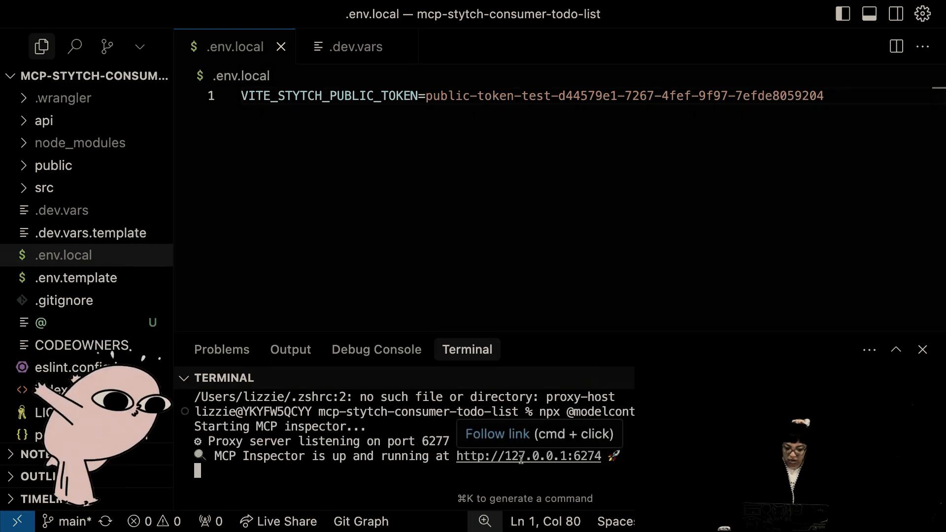
click(529, 456)
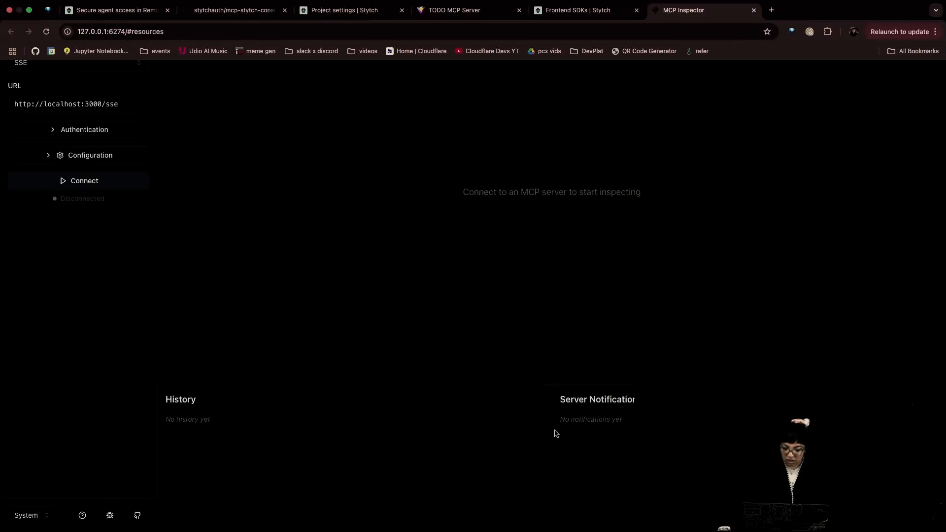
scroll(up, 3)
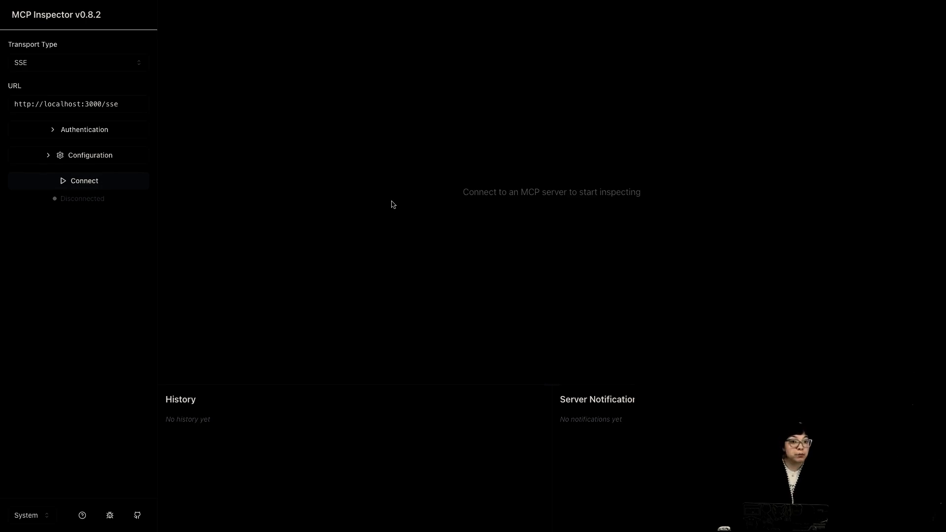